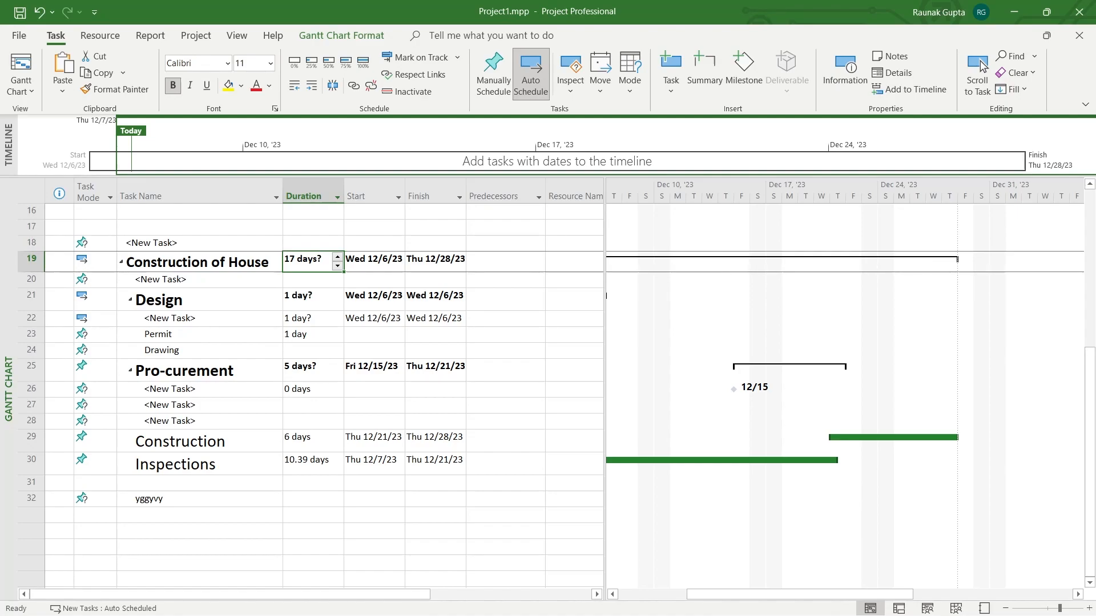
Step: Inspect the Procurement summary duration, then begin editing the first Design subtask's duration
{"action": "left_click", "coordinate": [311, 366]}
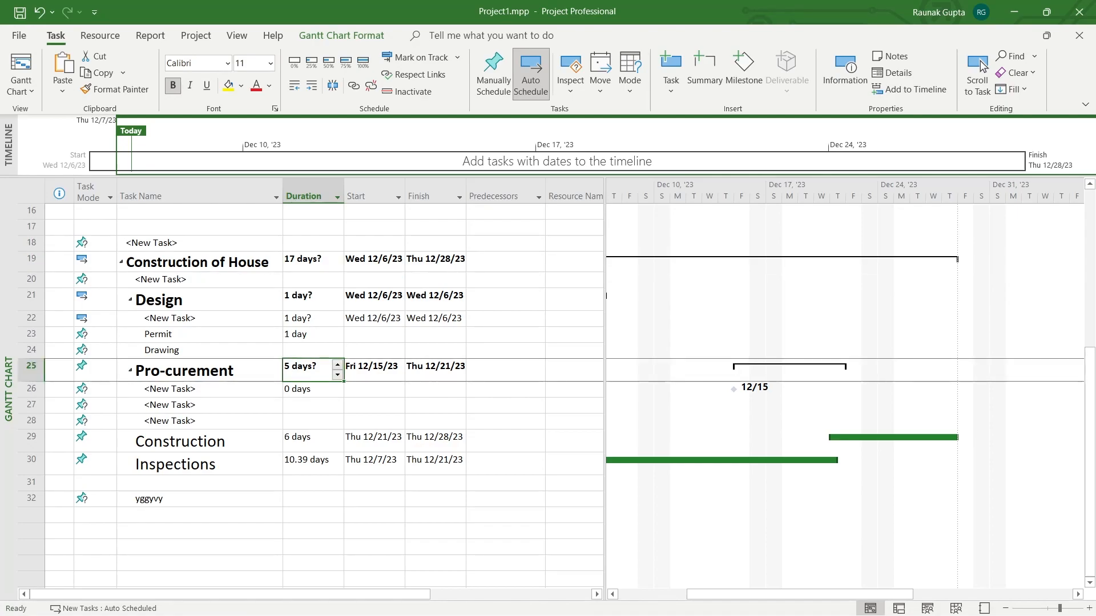
{"action": "left_click", "coordinate": [307, 259]}
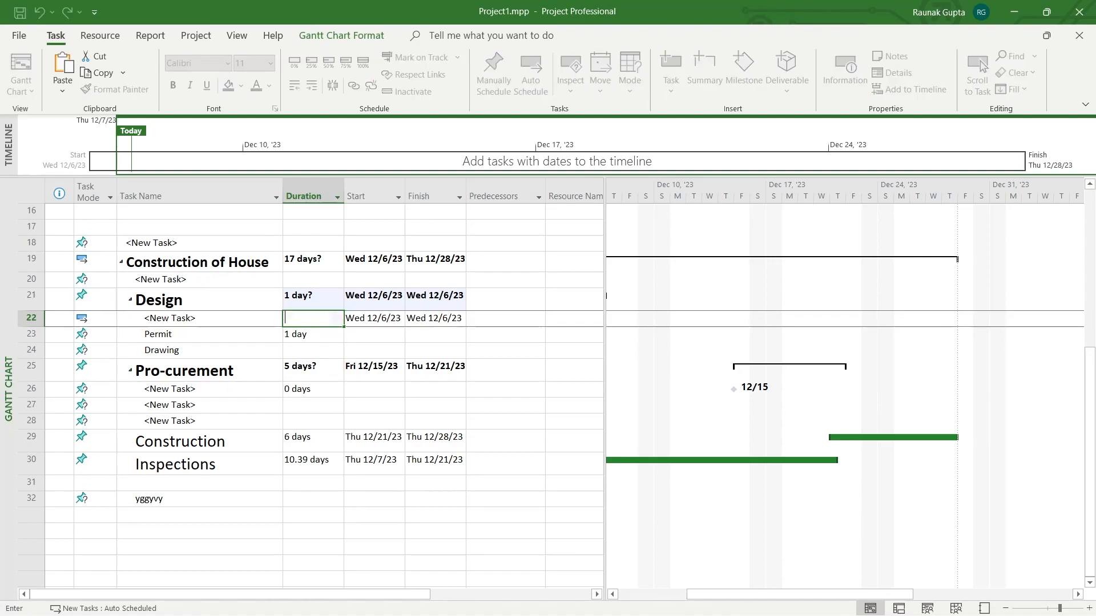
Step: Enter a firm 1 day duration for the first Design subtask
{"action": "type", "text": "1 day"}
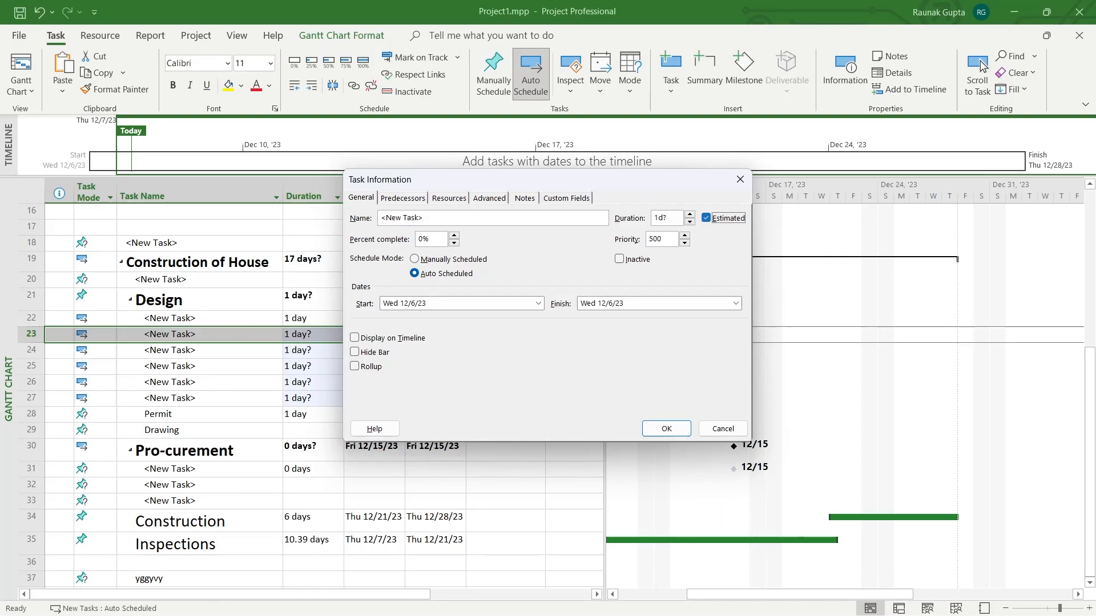
Step: Uncheck Estimated in Task Information for the second and third Design subtasks so both read 1 day
{"action": "left_click", "coordinate": [706, 217]}
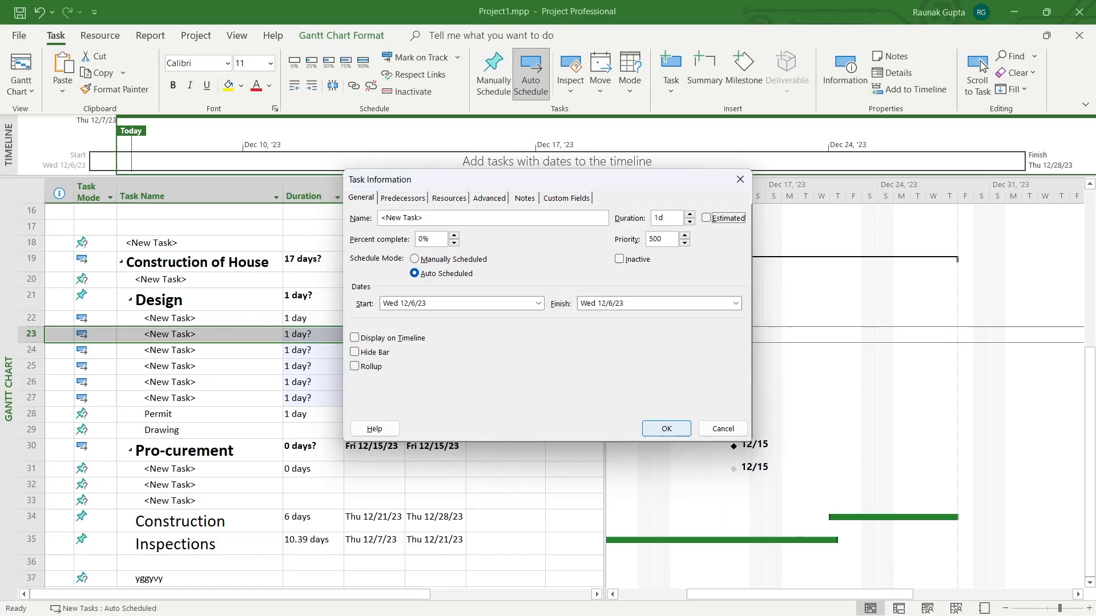
{"action": "left_click", "coordinate": [665, 428]}
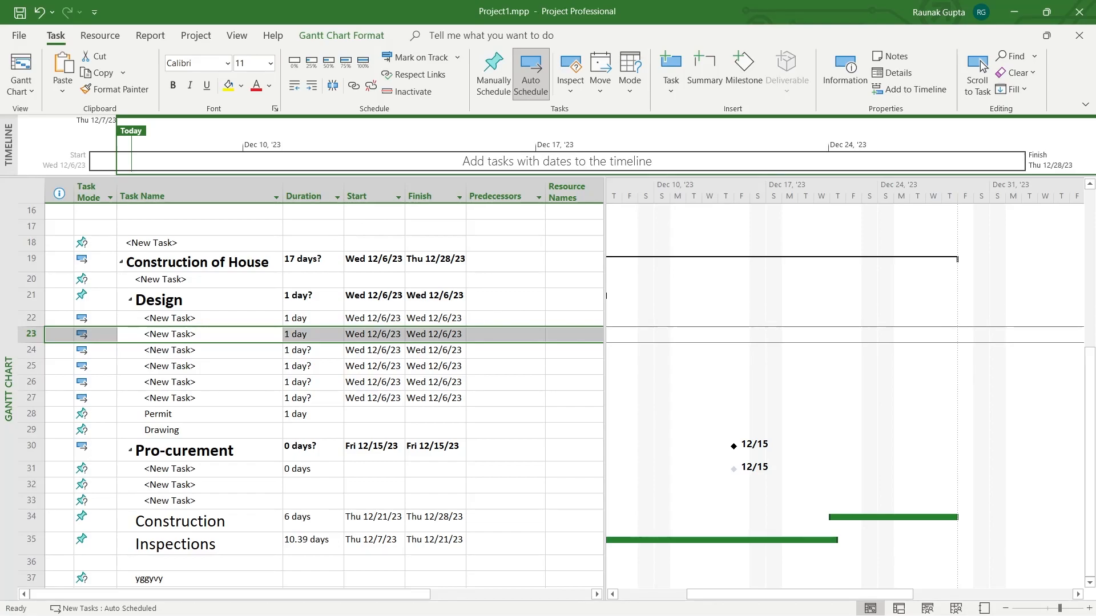
{"action": "double_click", "coordinate": [168, 351]}
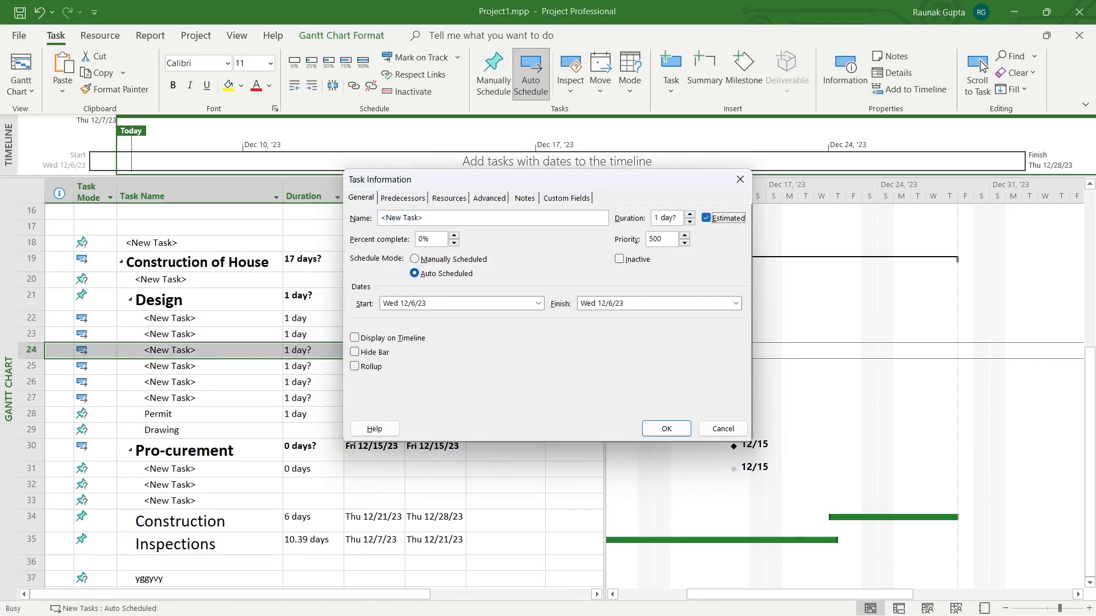
{"action": "left_click", "coordinate": [664, 428]}
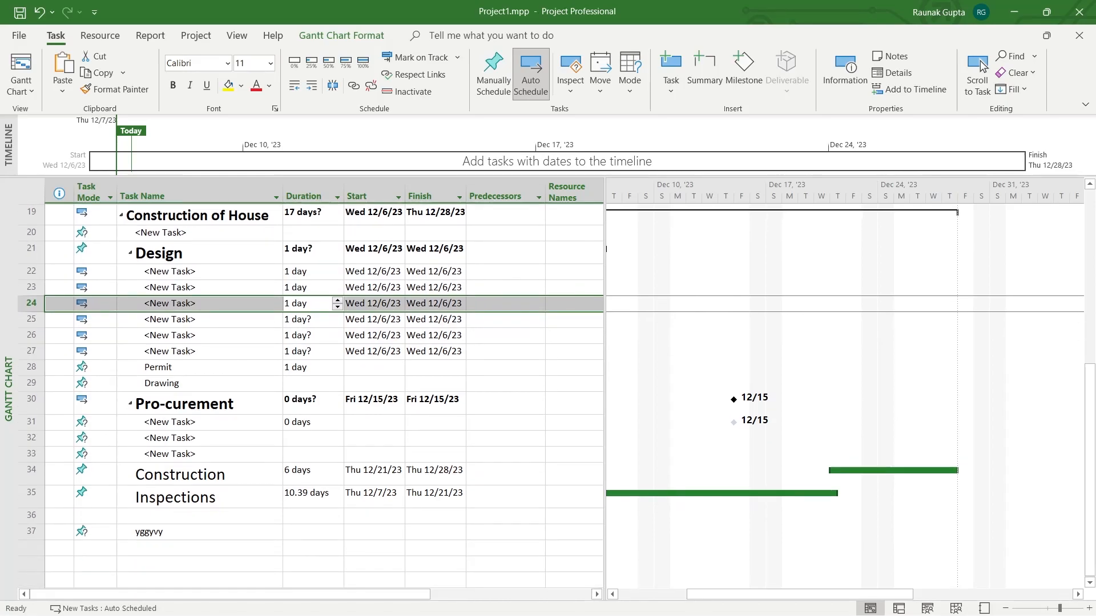
Step: Insert four more new tasks under Design via the row's Insert Task action
{"action": "right_click", "coordinate": [161, 382]}
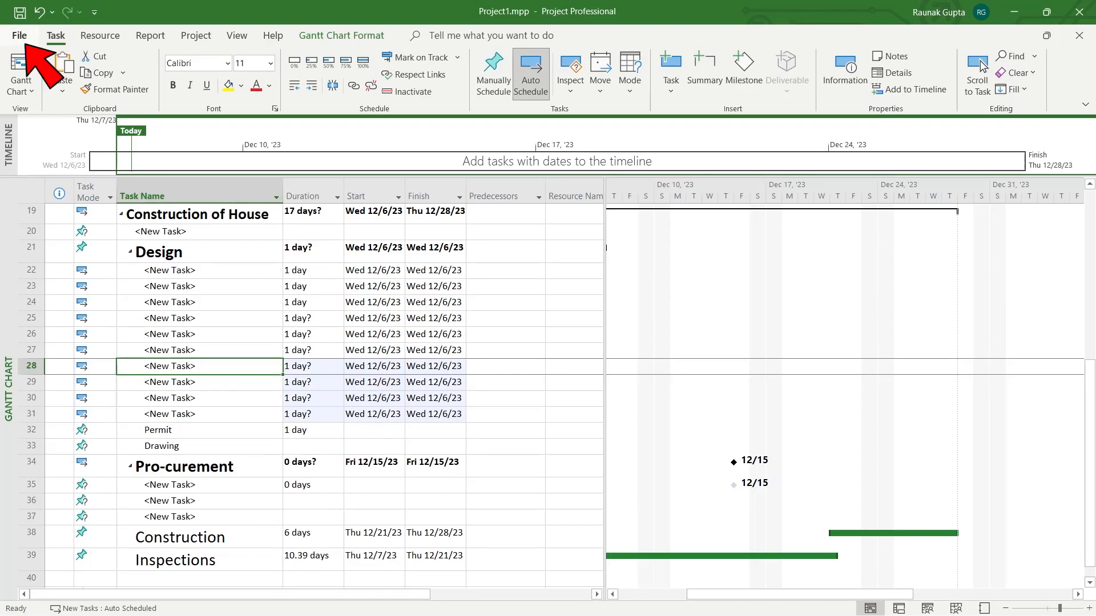
Step: In Project Options > Schedule, turn off 'Show that scheduled tasks have estimated durations' and apply it
{"action": "left_click", "coordinate": [20, 35]}
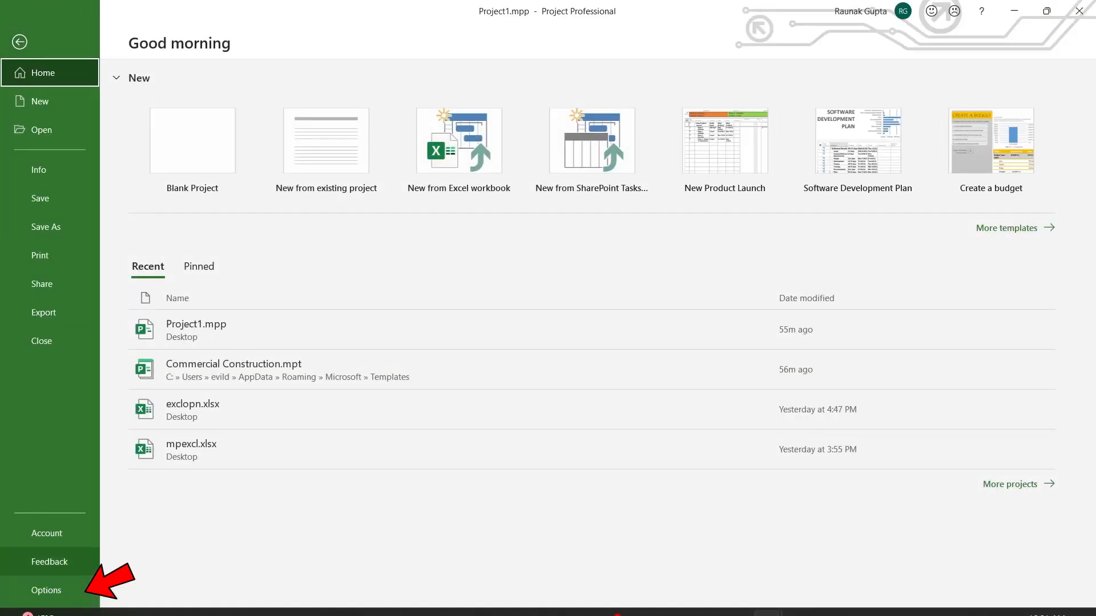
{"action": "left_click", "coordinate": [46, 590]}
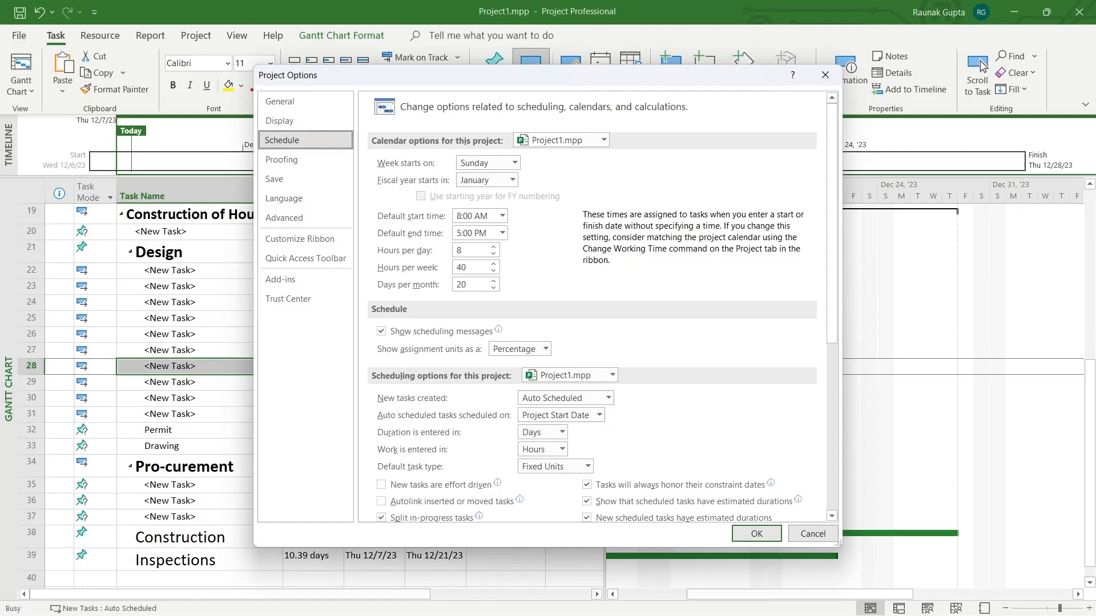
{"action": "scroll", "scroll_direction": "down", "scroll_amount": 3}
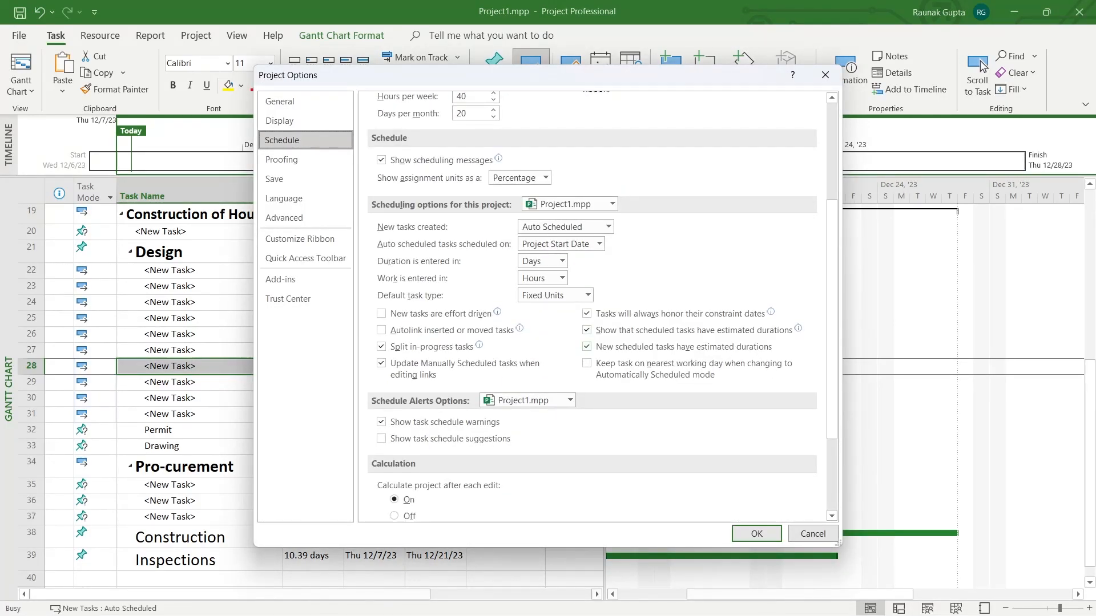
{"action": "mouse_move", "coordinate": [587, 330]}
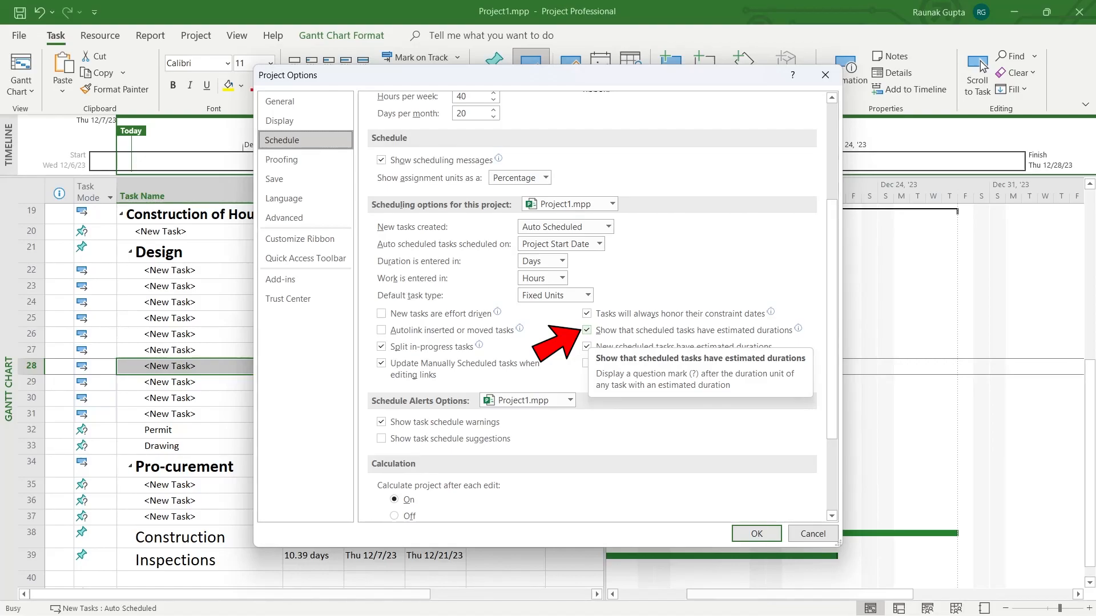
{"action": "left_click", "coordinate": [587, 330]}
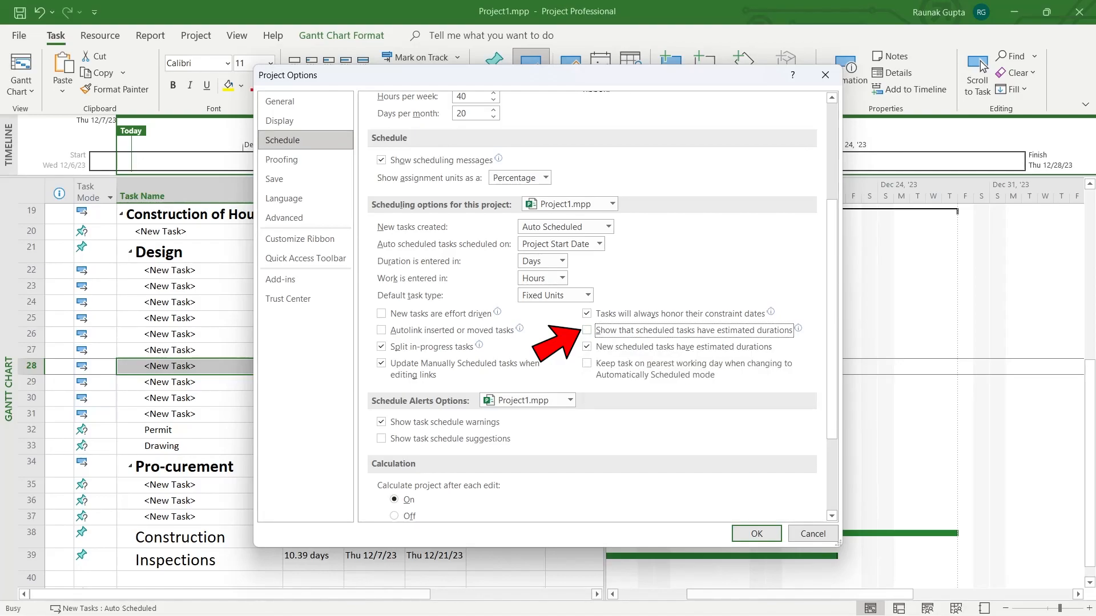
{"action": "mouse_move", "coordinate": [692, 330]}
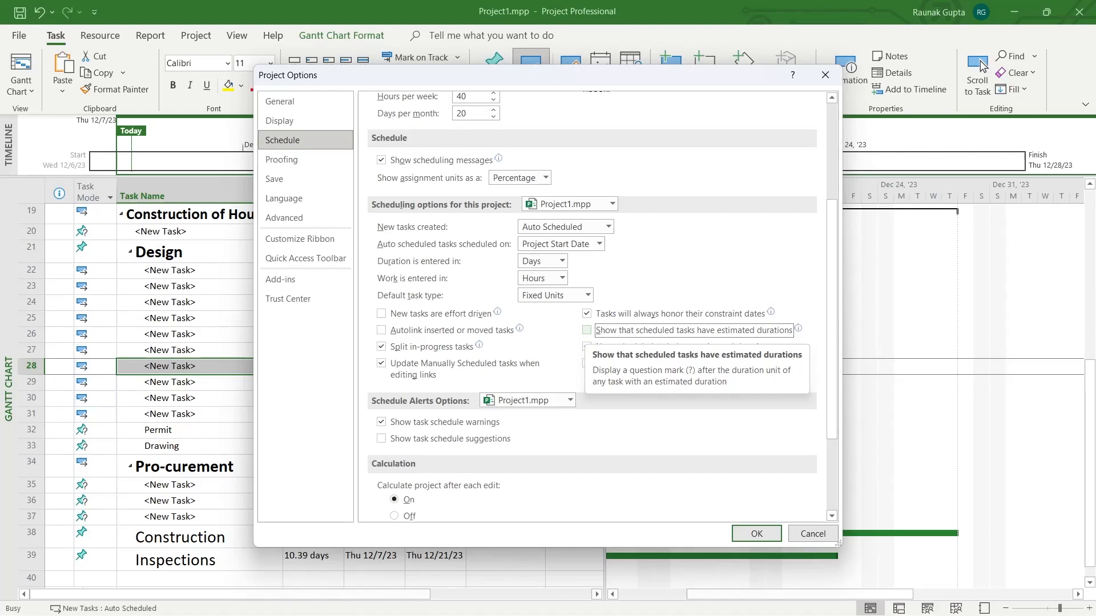
{"action": "mouse_move", "coordinate": [683, 347]}
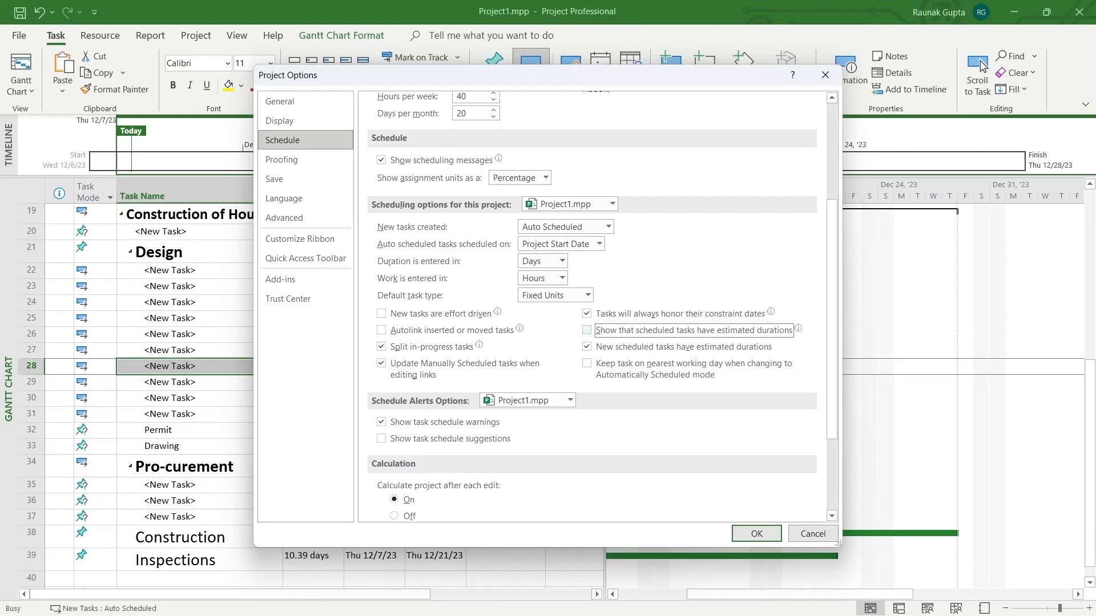
{"action": "left_click", "coordinate": [754, 533]}
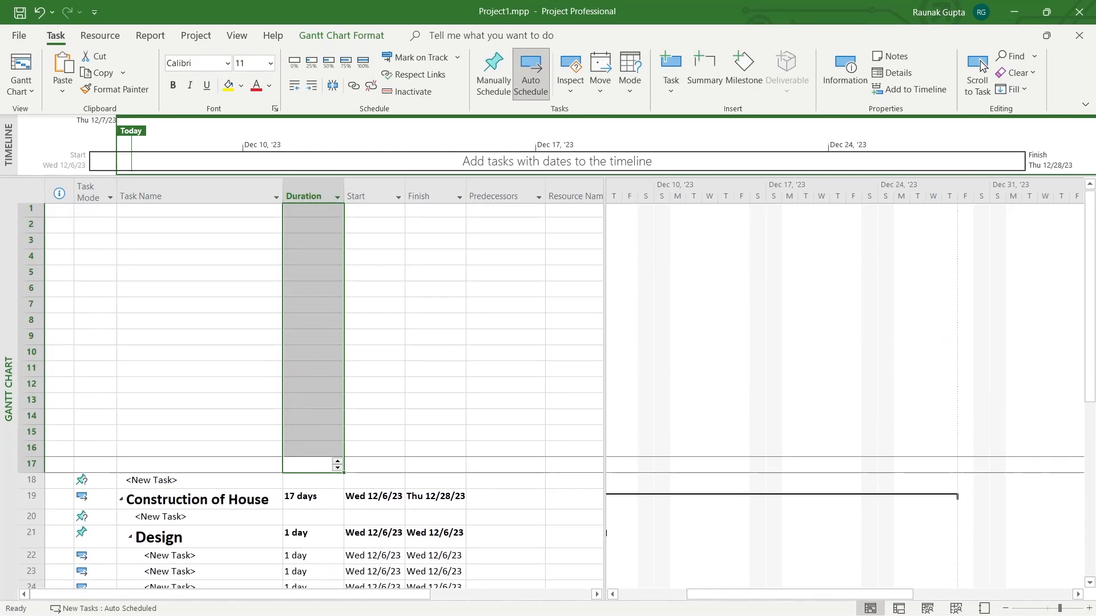
{"action": "scroll", "scroll_direction": "down", "scroll_amount": 3}
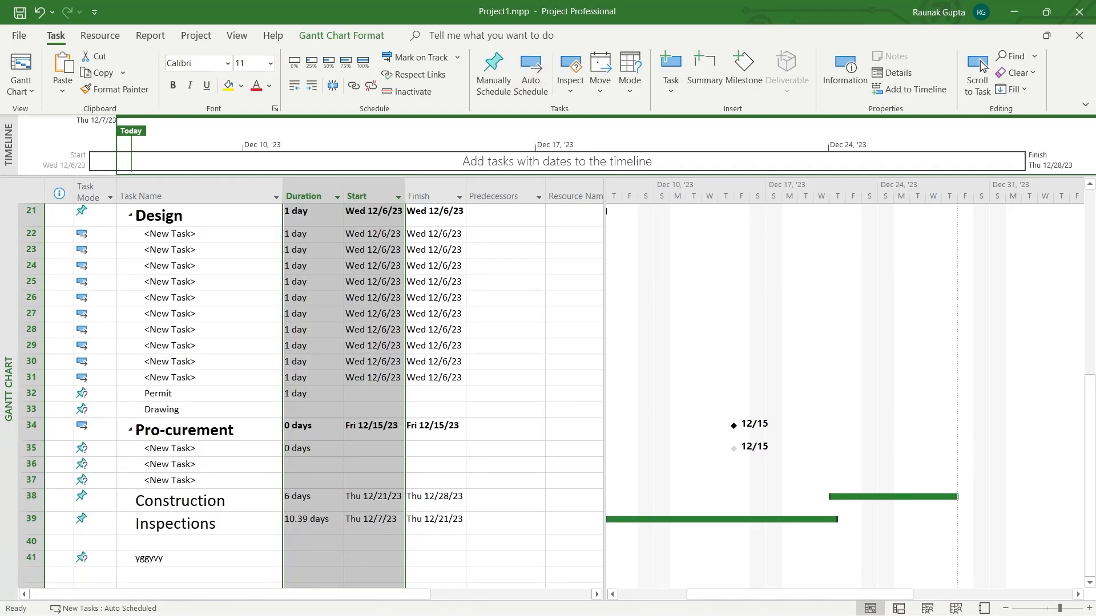
{"action": "left_click", "coordinate": [434, 297]}
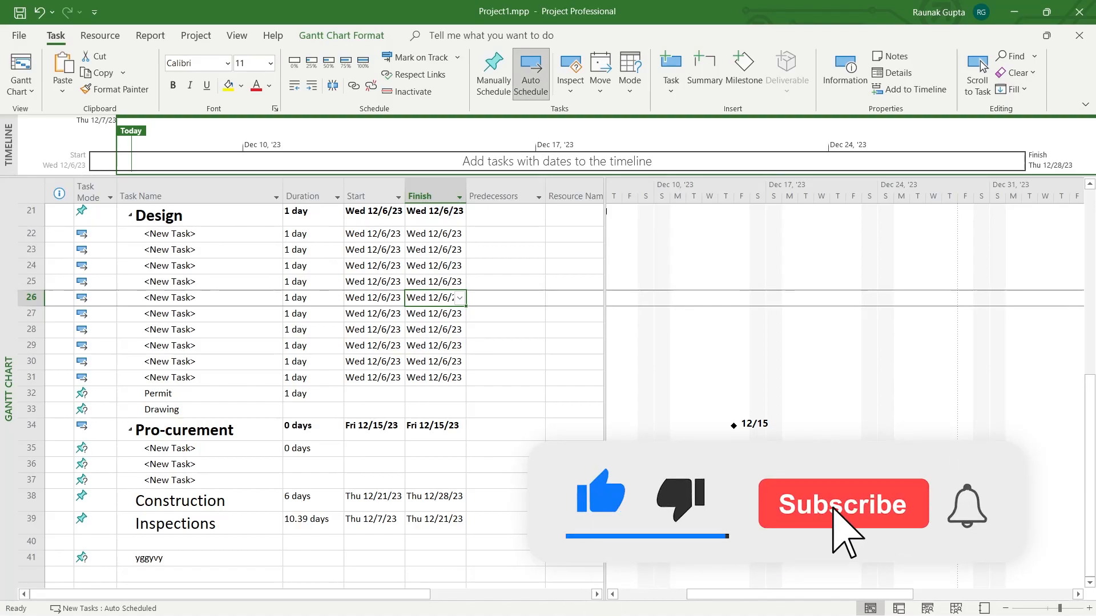
{"action": "left_click", "coordinate": [842, 503]}
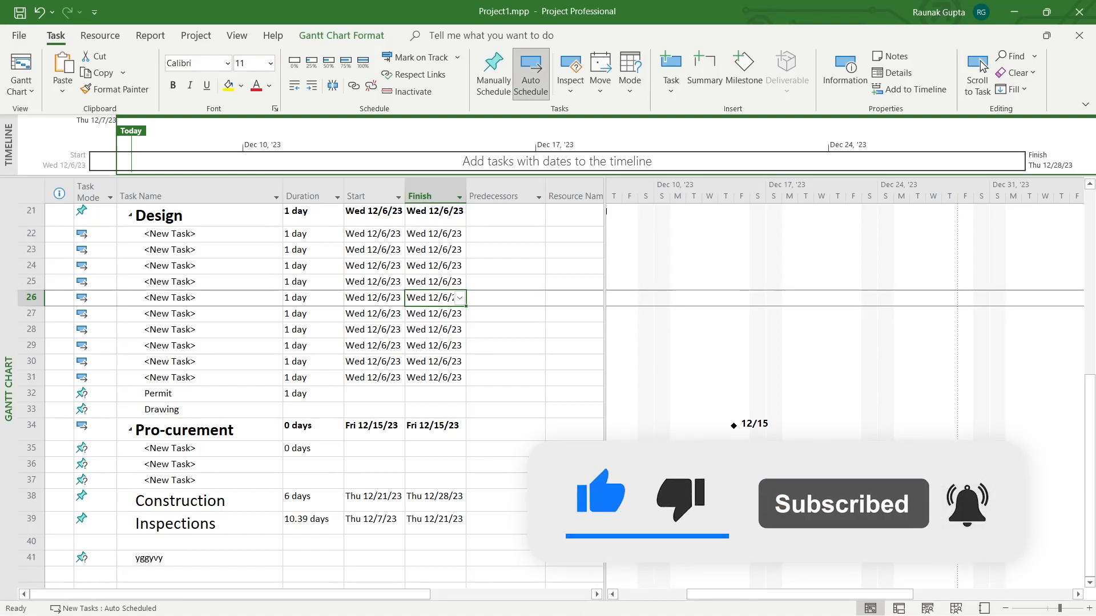